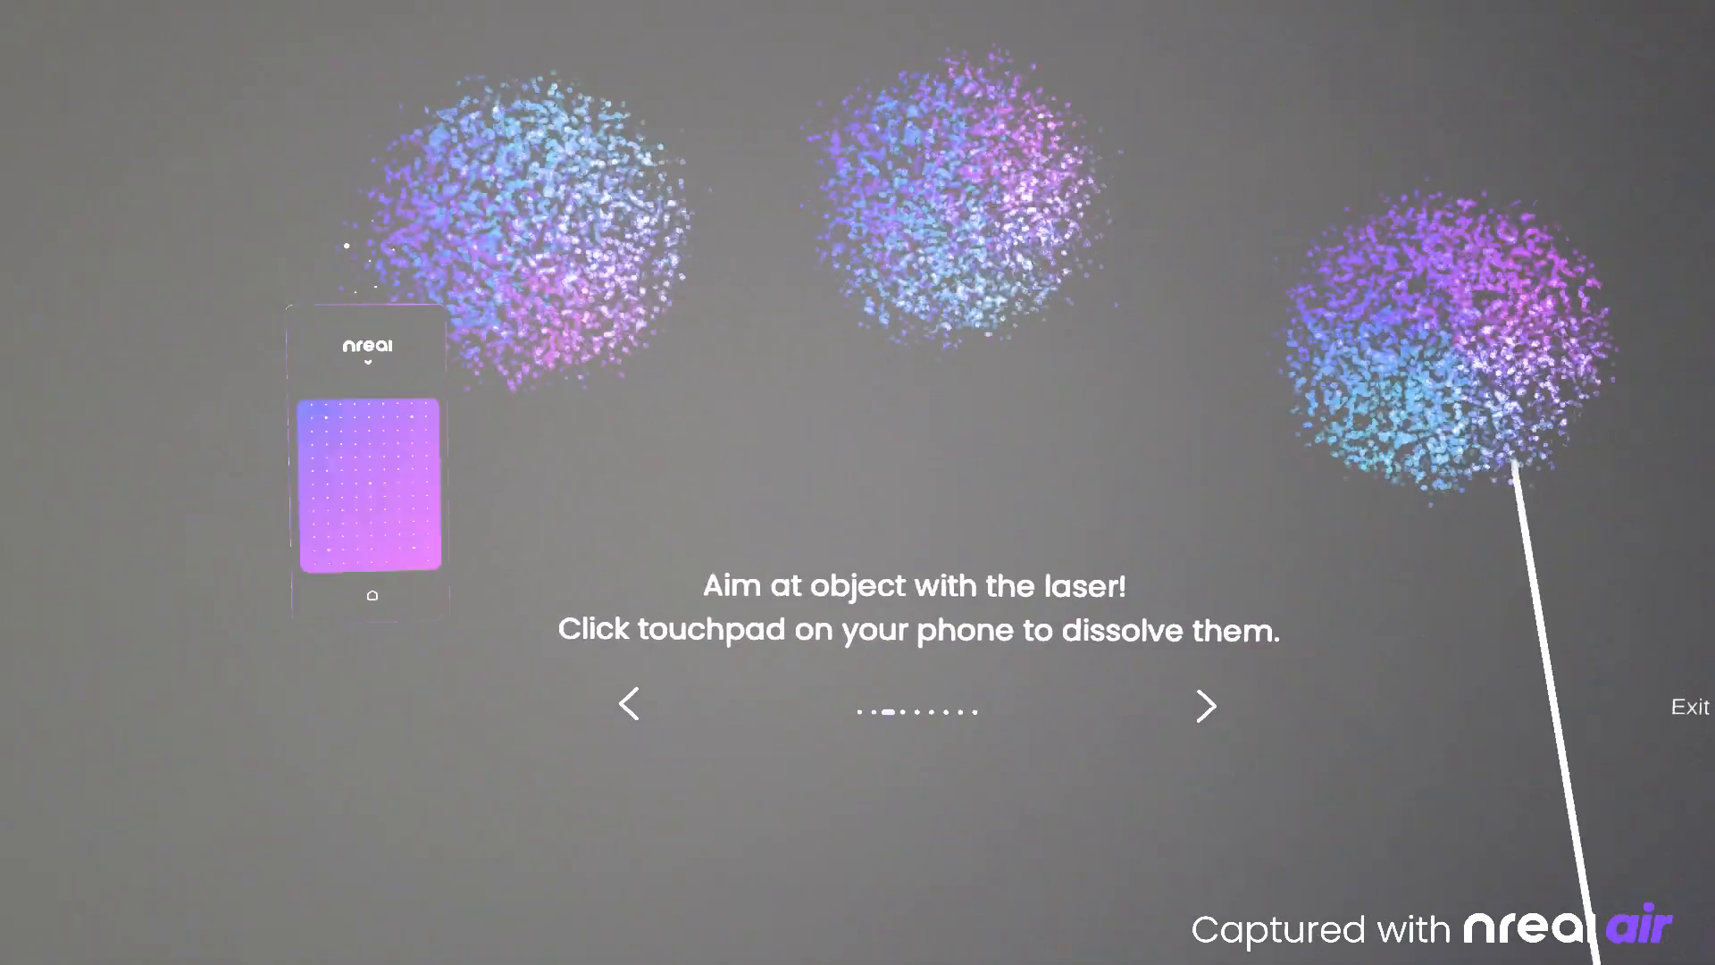
Advance the Nebula tutorial through Window Operation to the 'Move laser to the top of the window' step
left_click(1204, 705)
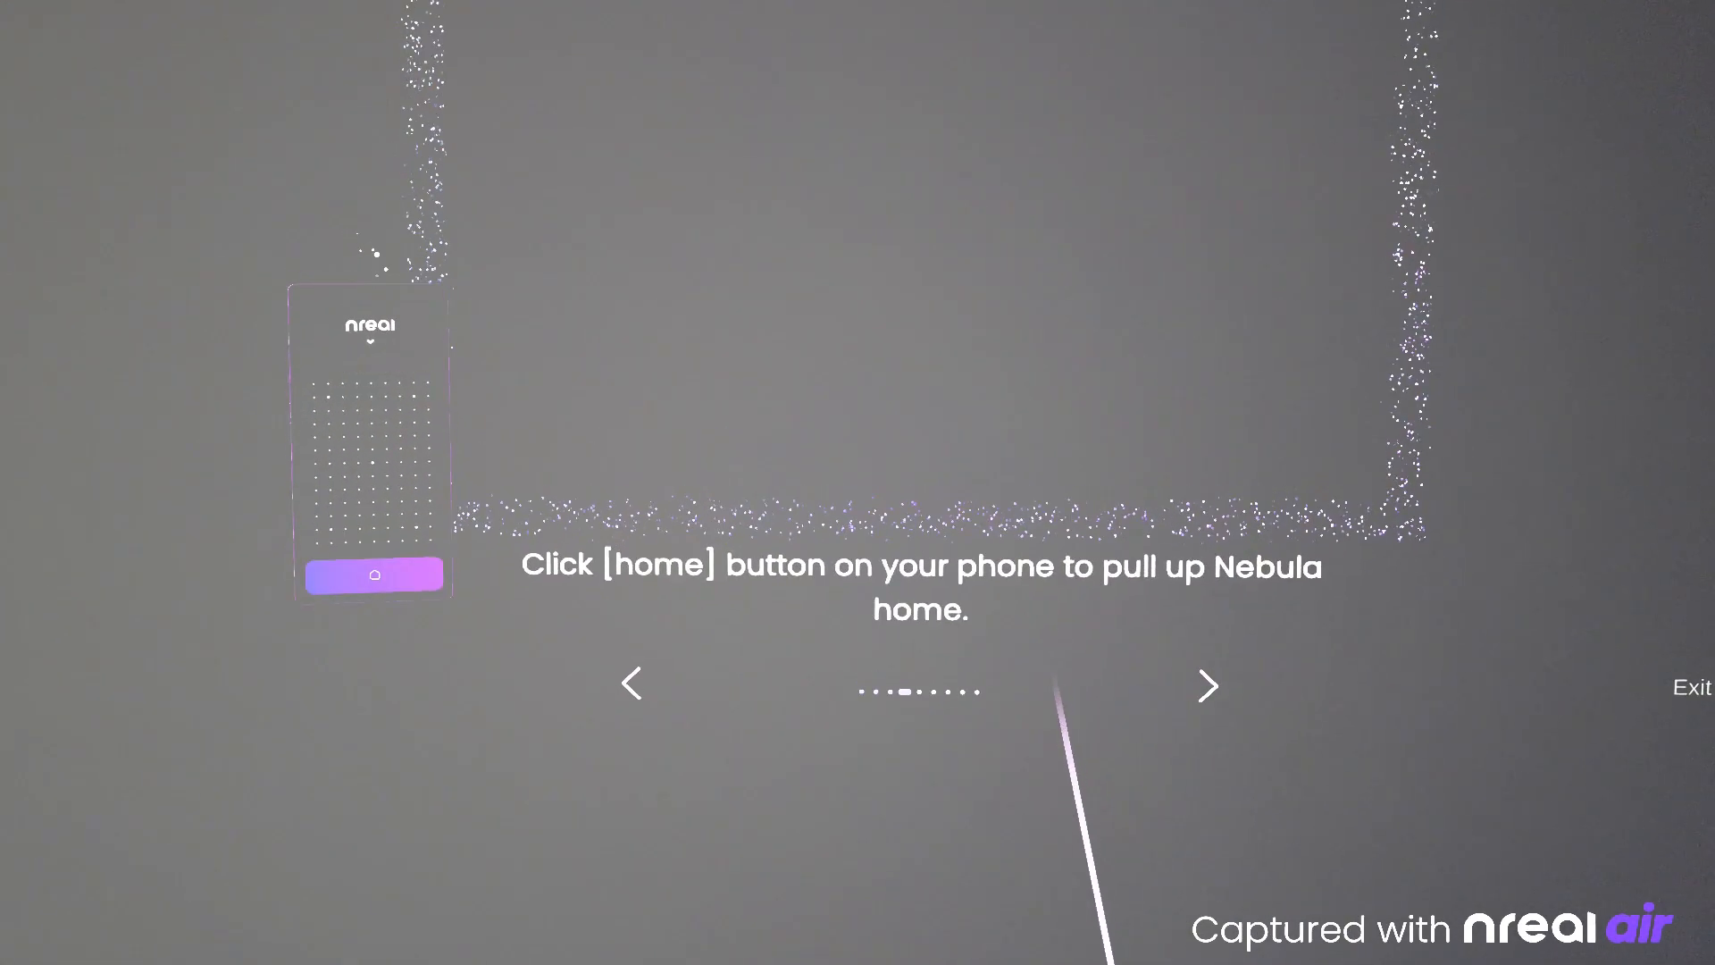
left_click(1207, 686)
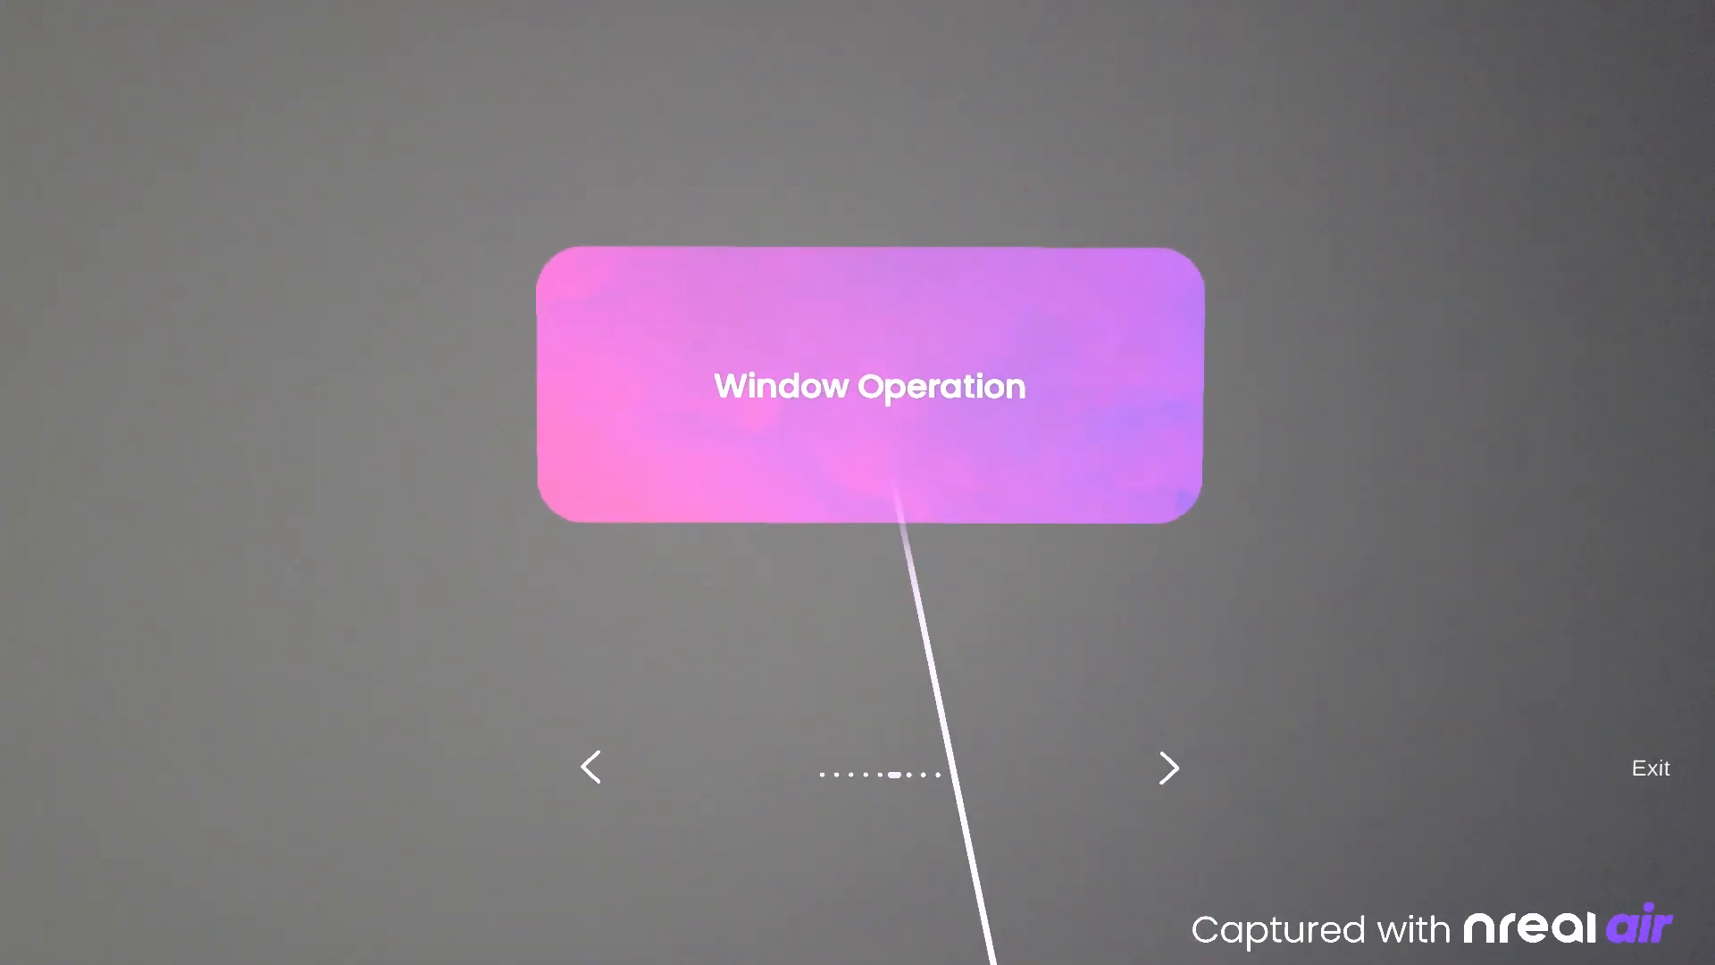
left_click(1168, 766)
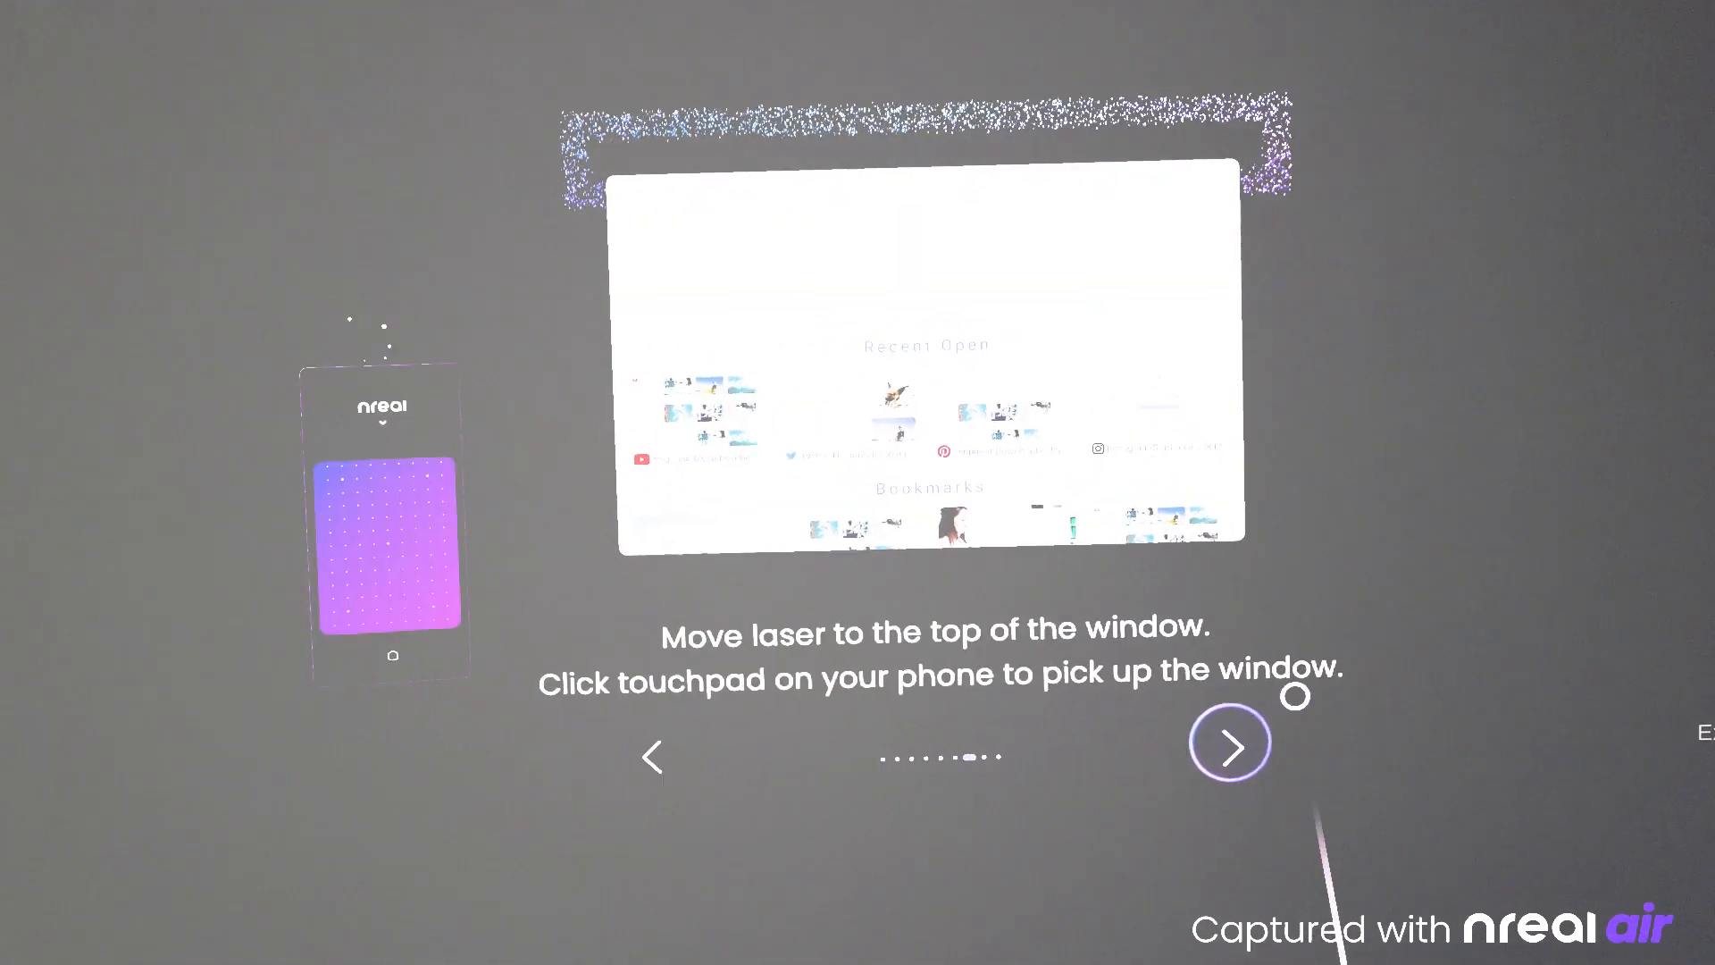
left_click(1227, 742)
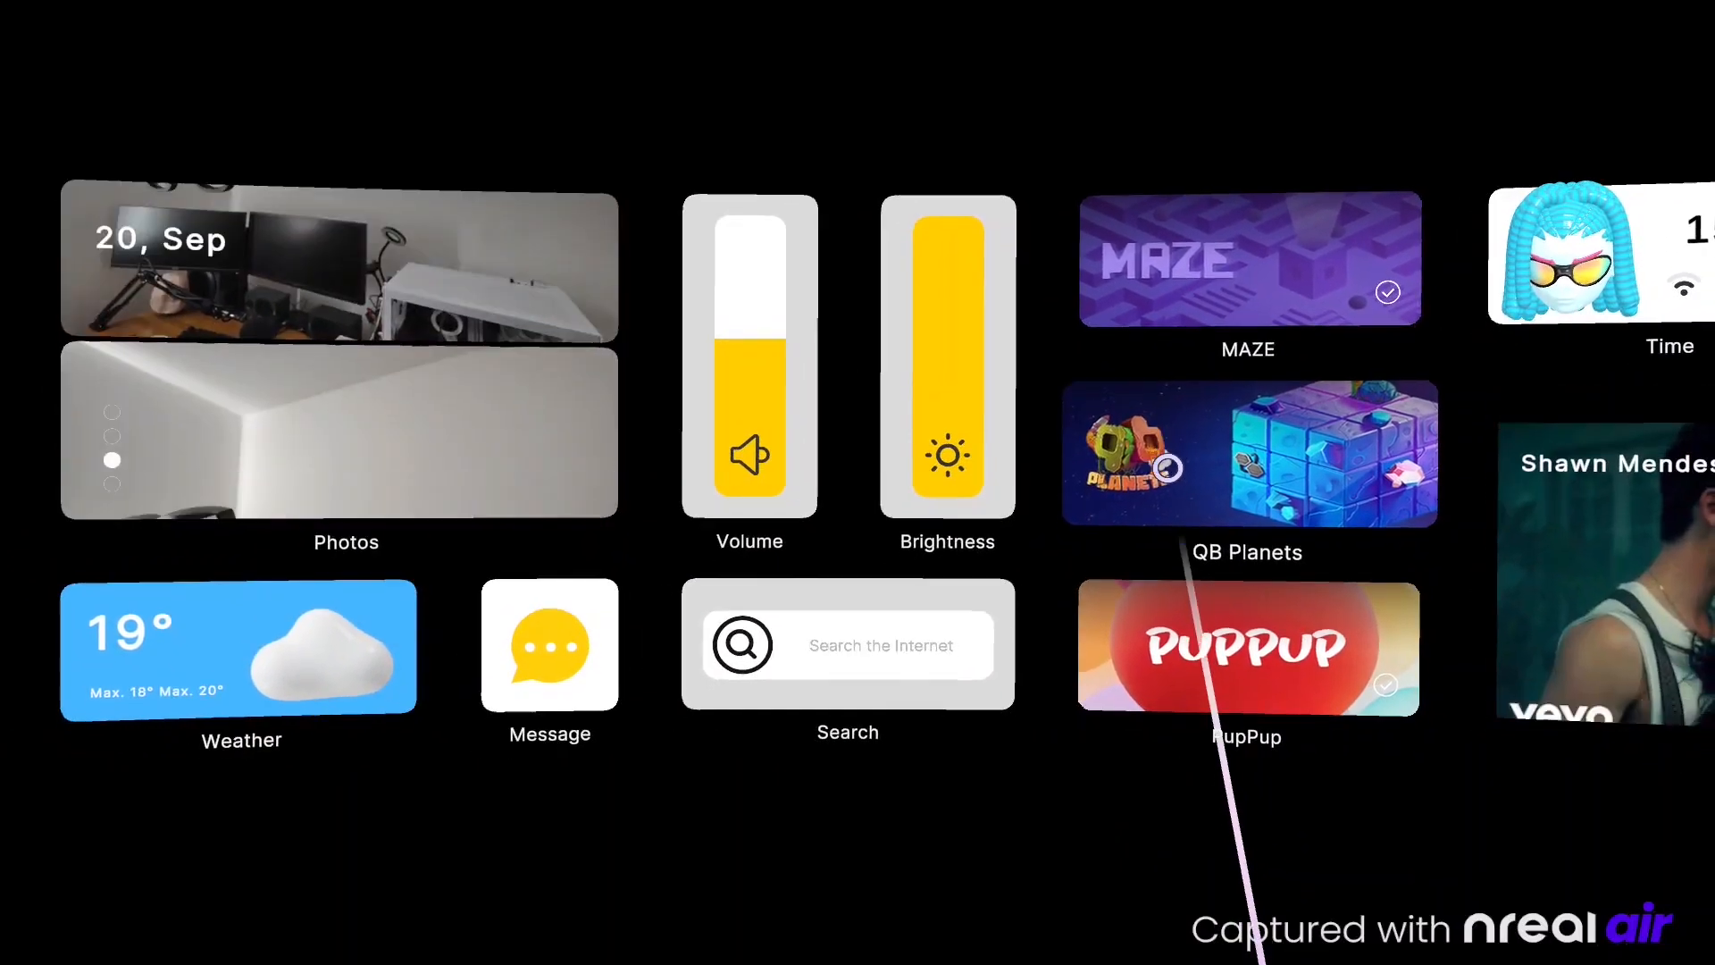
Scroll right across the home space widgets for Photos, Volume, Brightness, Weather and games
scroll("right", 3)
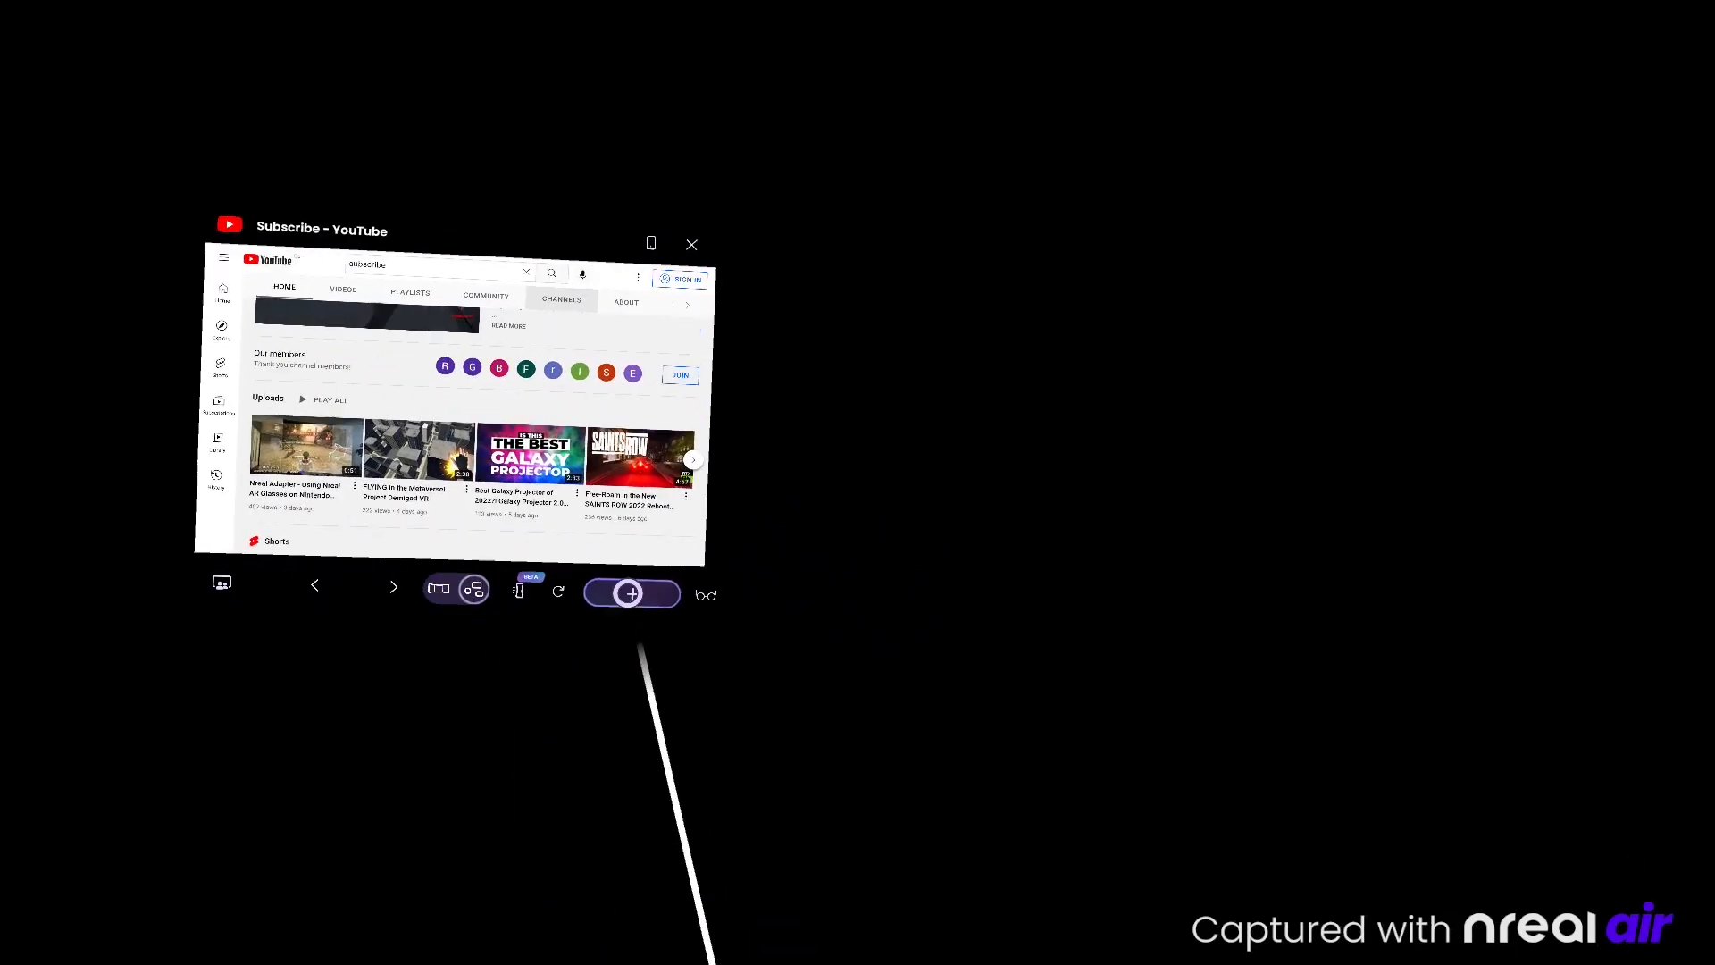
Launch YouTube from the home space as a floating browser window
left_click(628, 593)
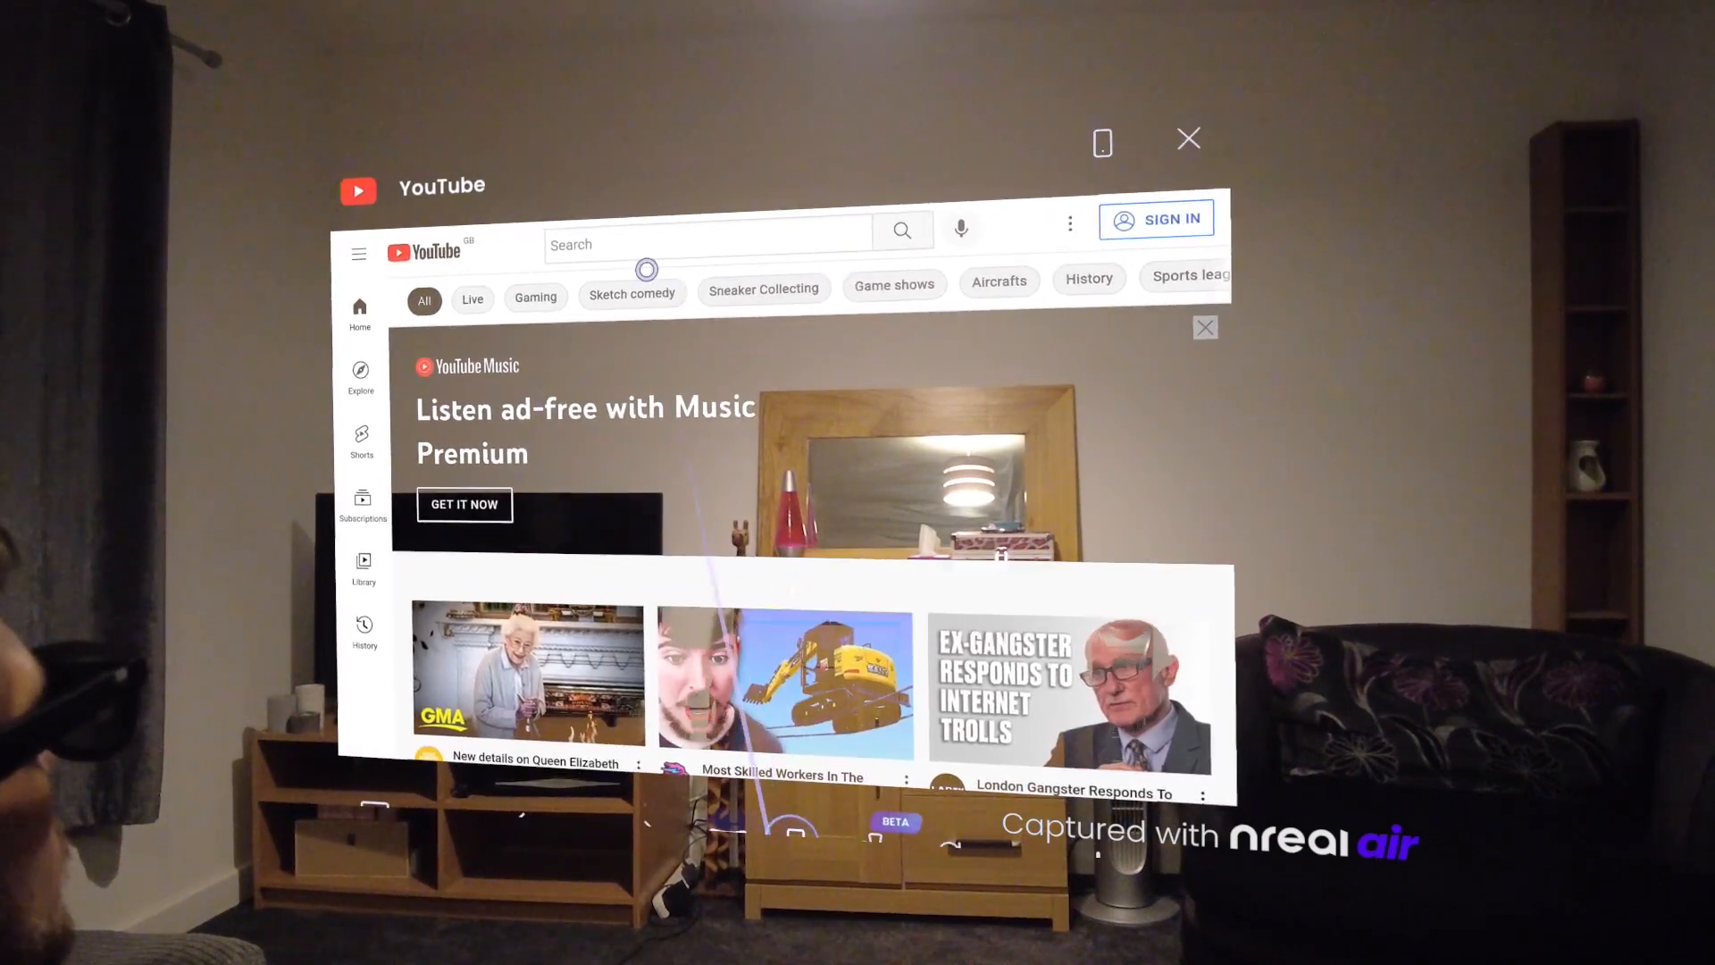
Start a YouTube search, entering 'su' on the phone keyboard
left_click(706, 243)
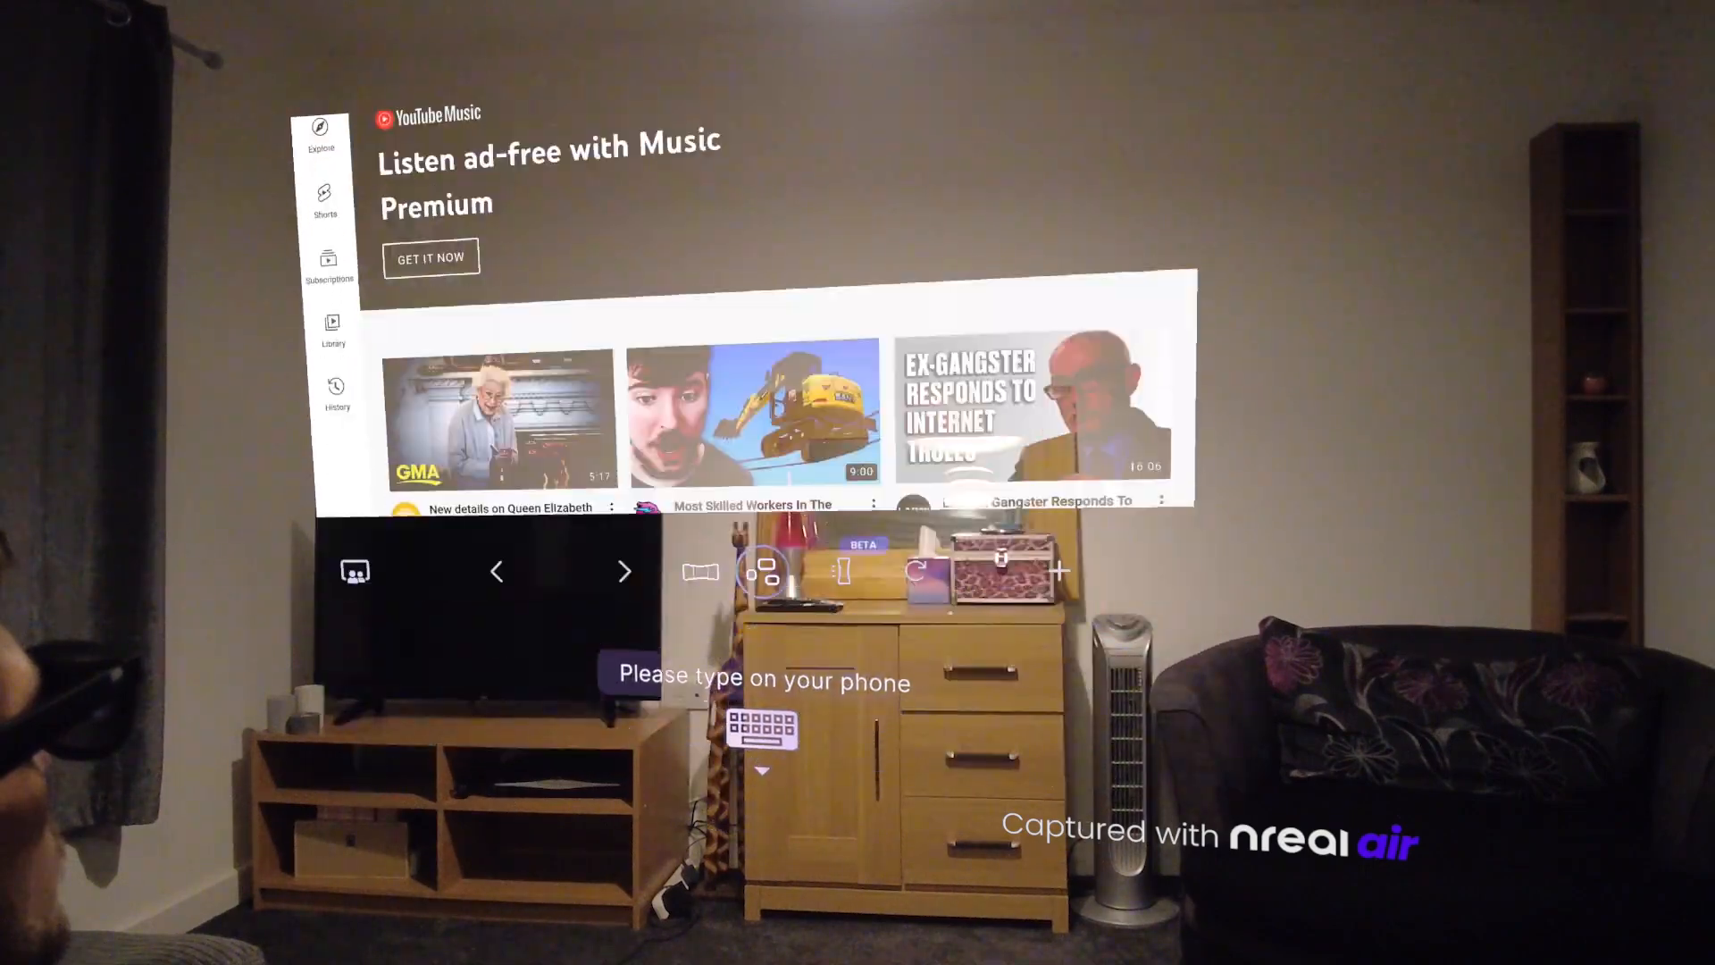
type("su")
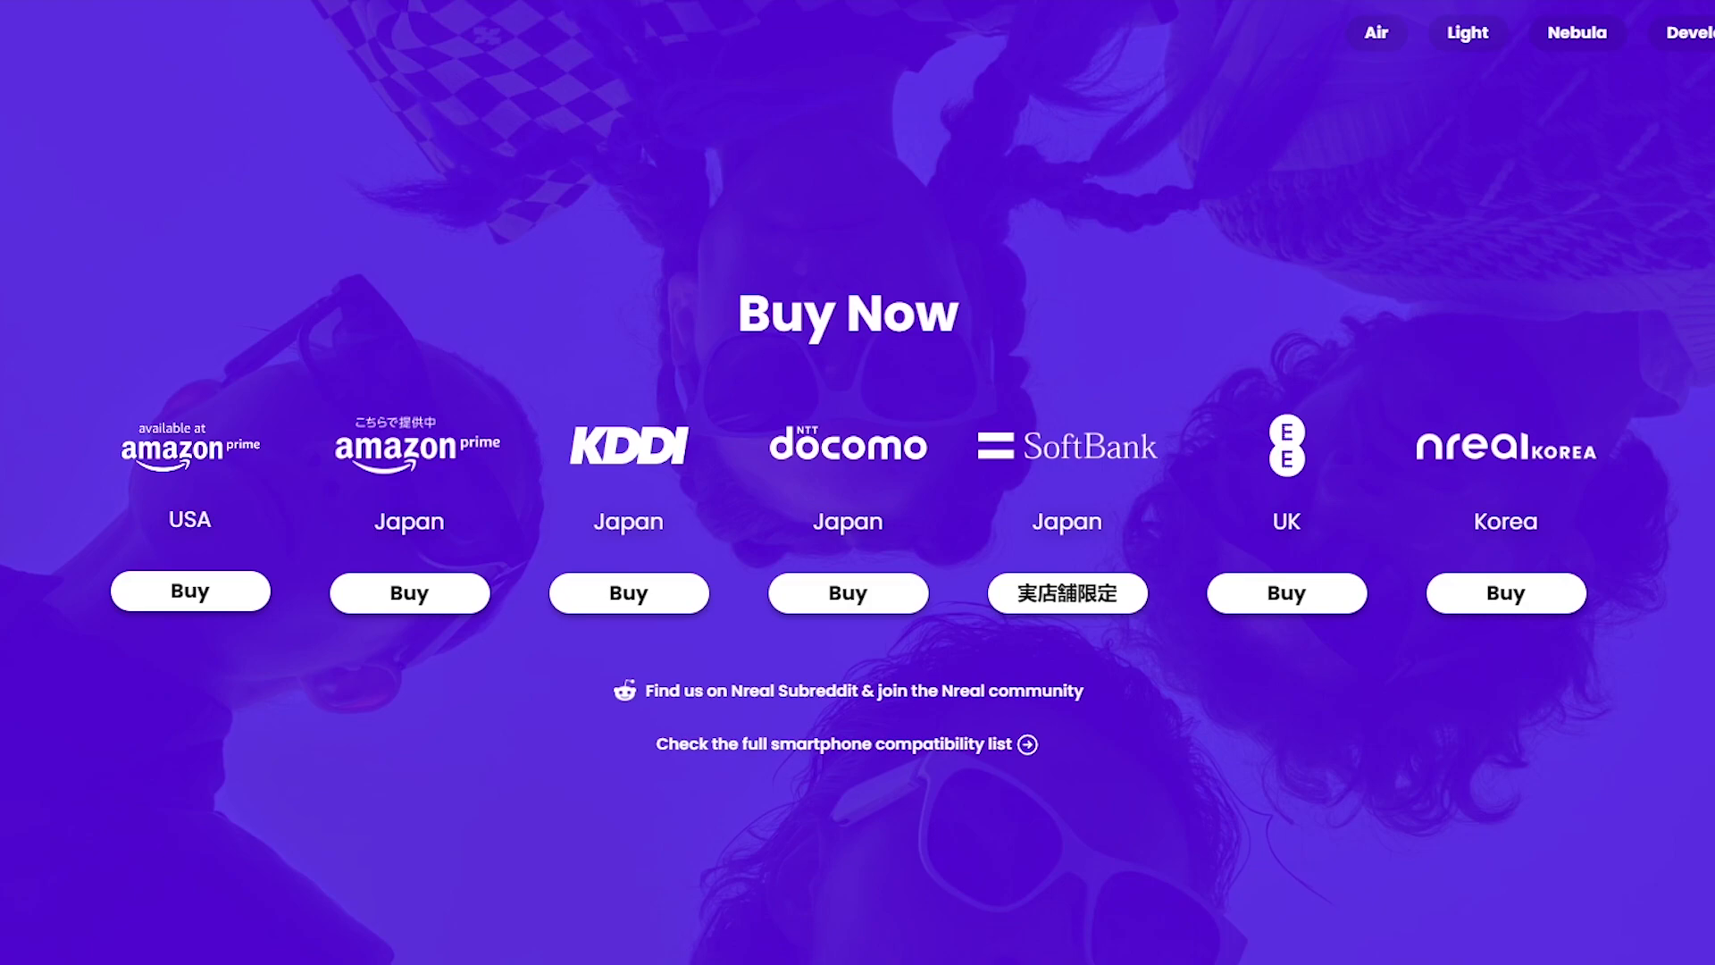
Go to the Nebula page and scroll to 'Two unique ways to experience Nebula'
left_click(1374, 33)
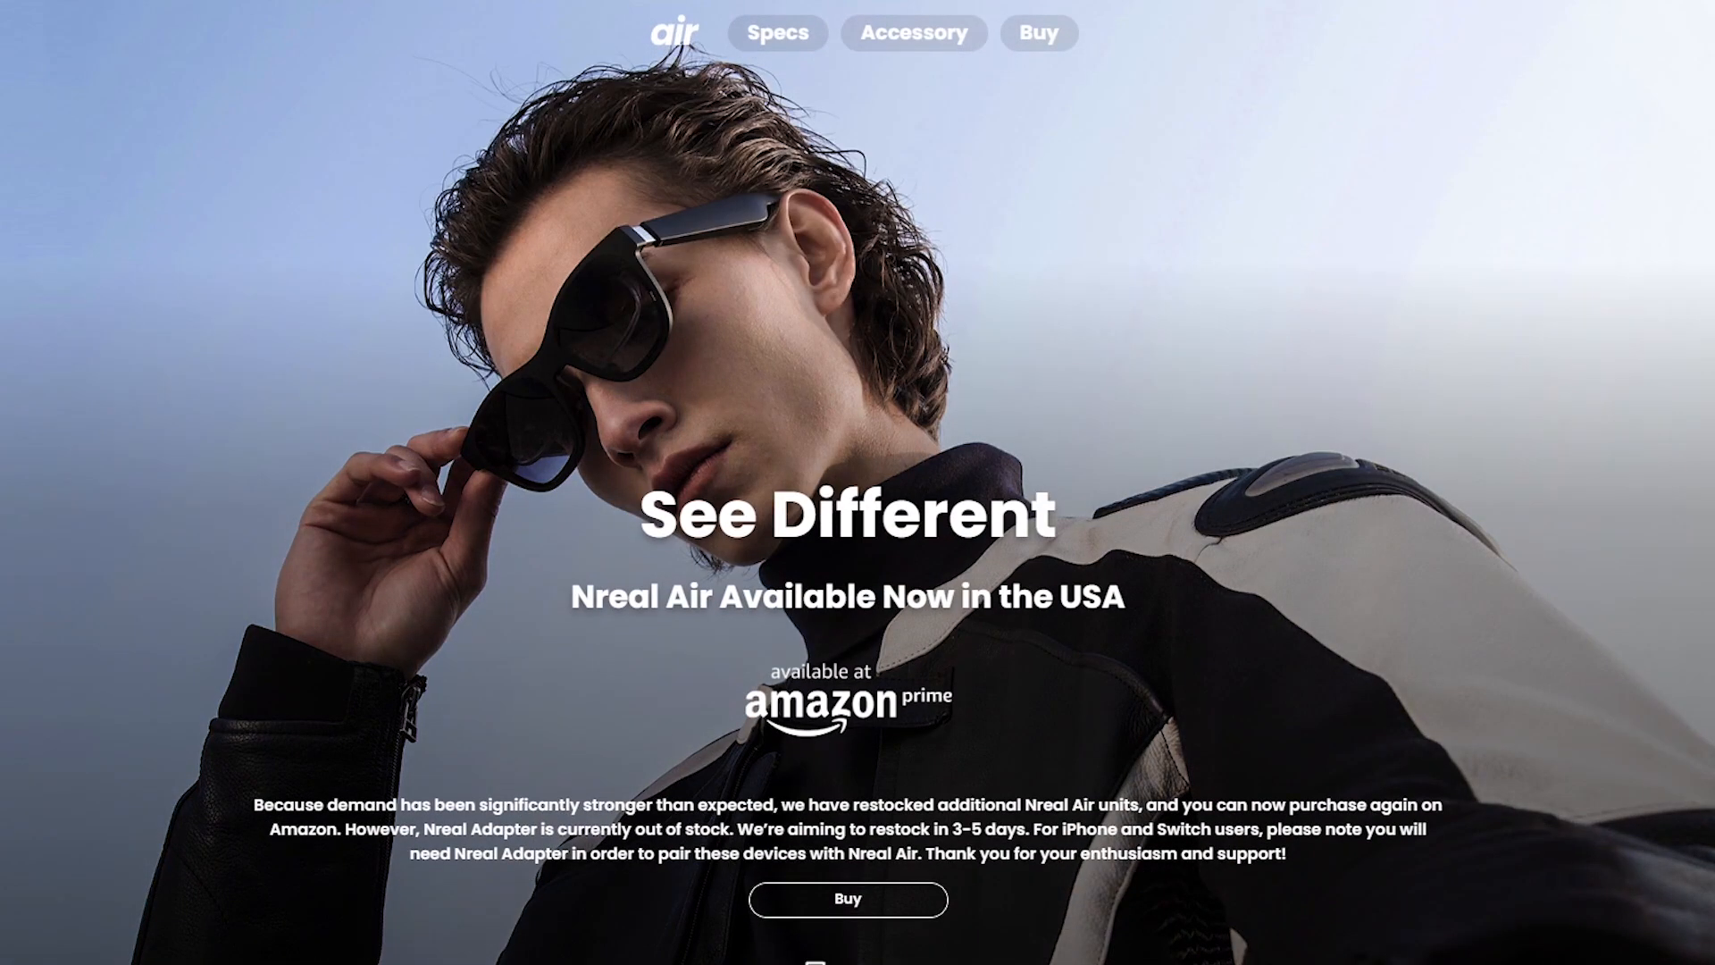
scroll("down", 3)
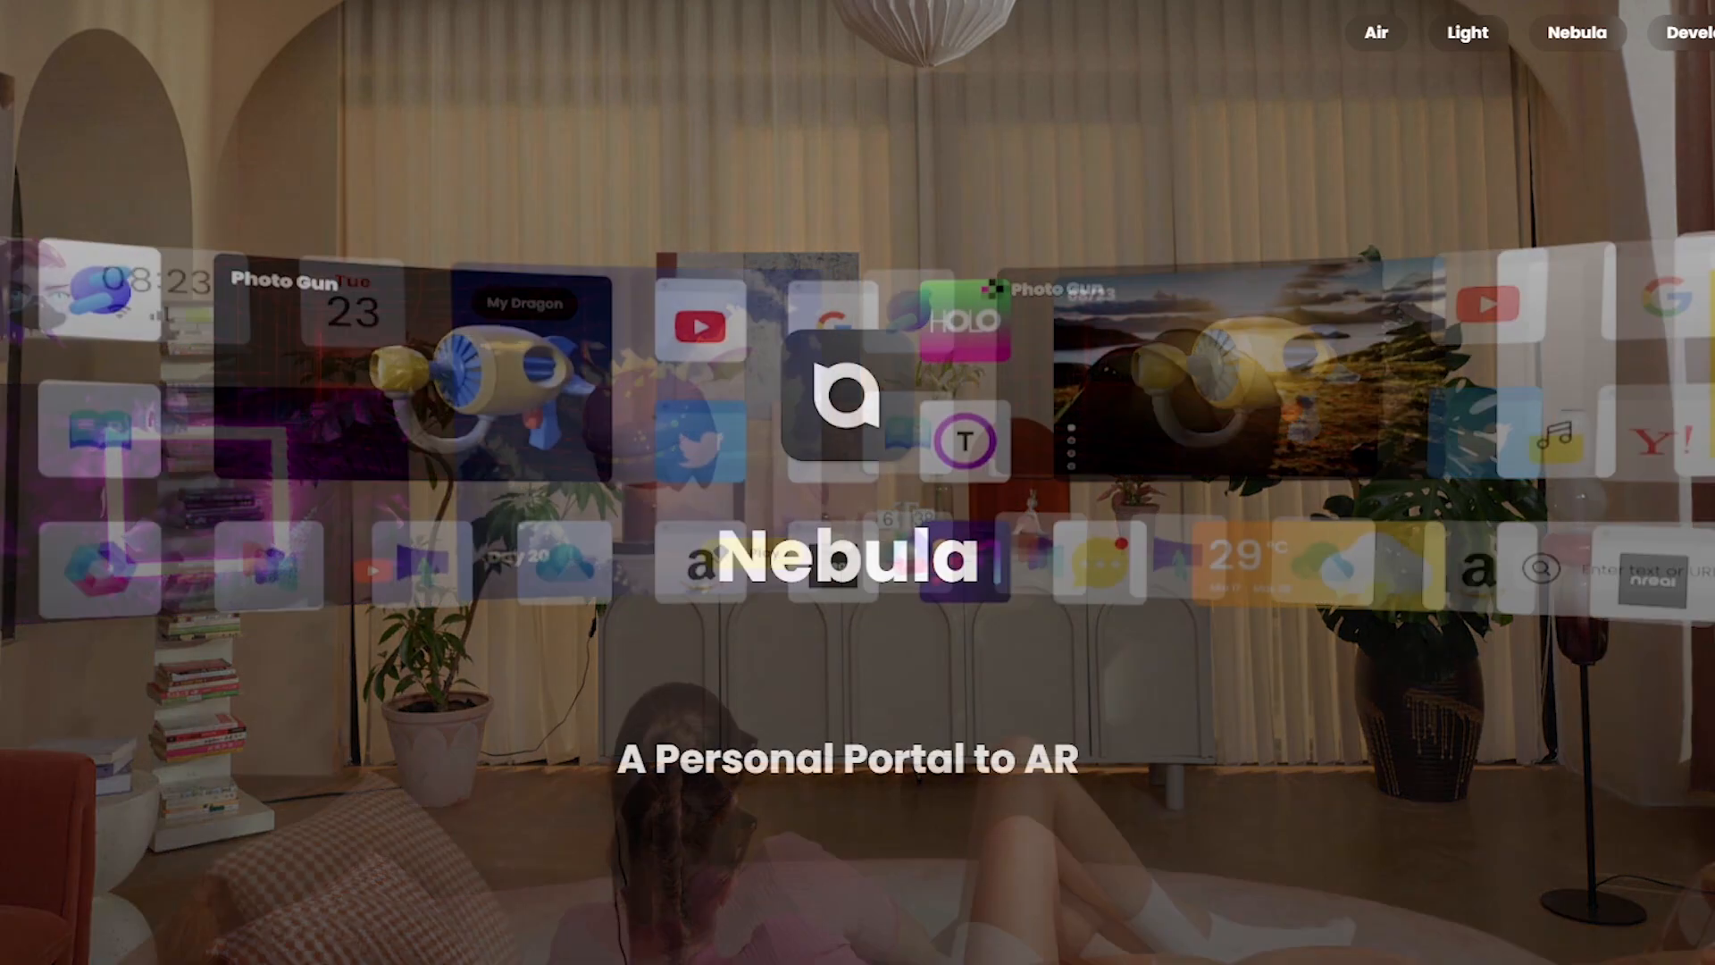
scroll("down", 3)
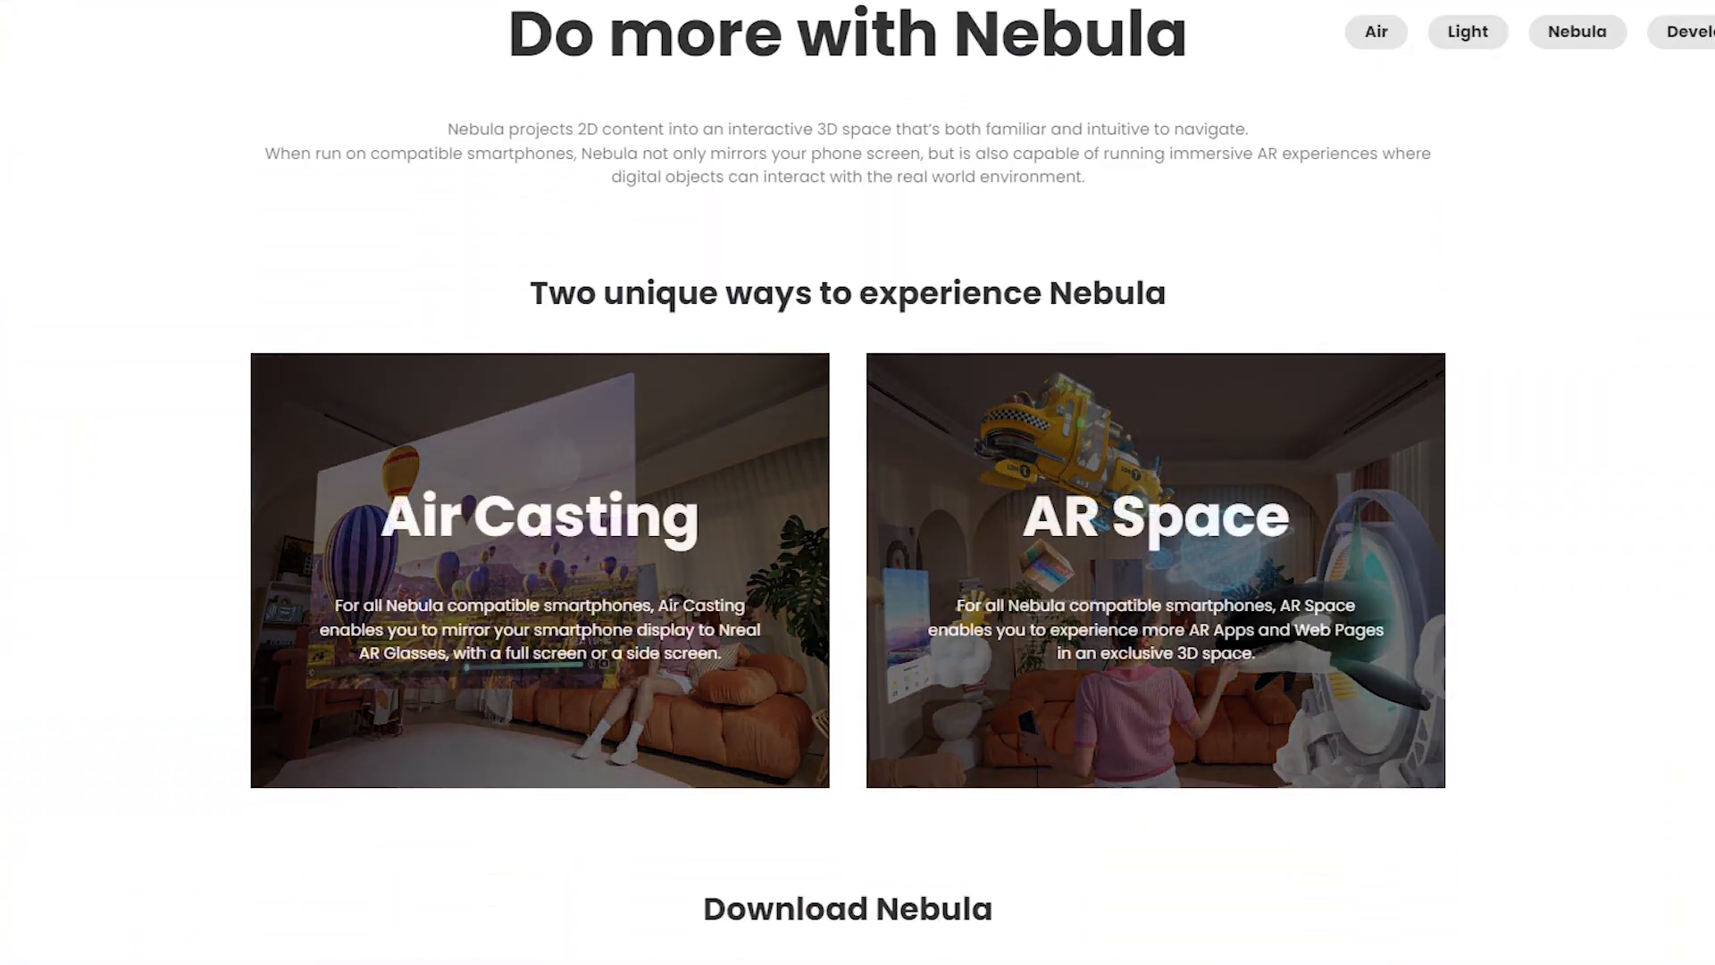